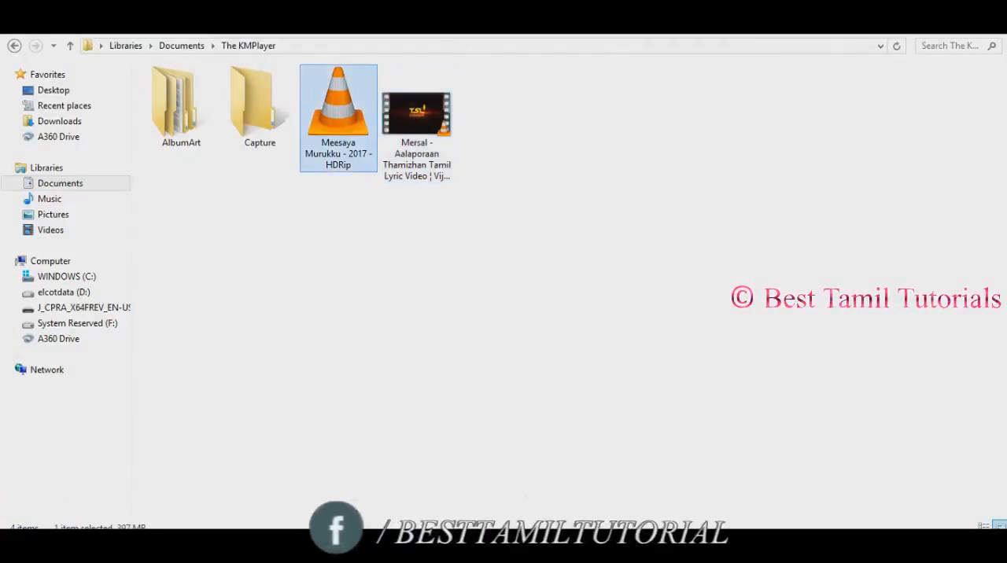
- Play the Meesaya Murukku HDRip video in VLC, which reports 'No suitable decoder module'
double_click(337, 102)
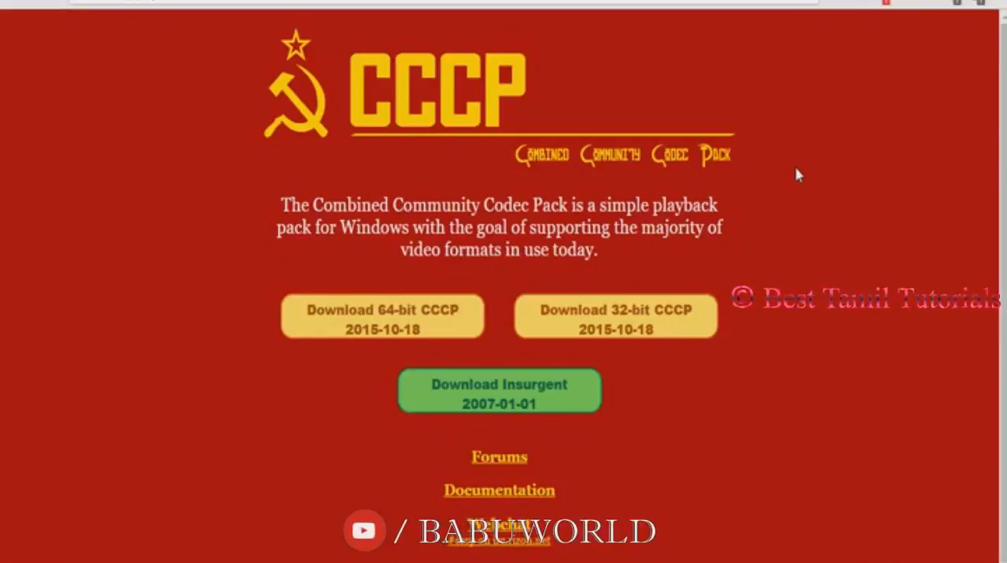
- Start the 64-bit CCCP (2015-10-18) download and dismiss the Download File Info prompt
scroll("down", 3)
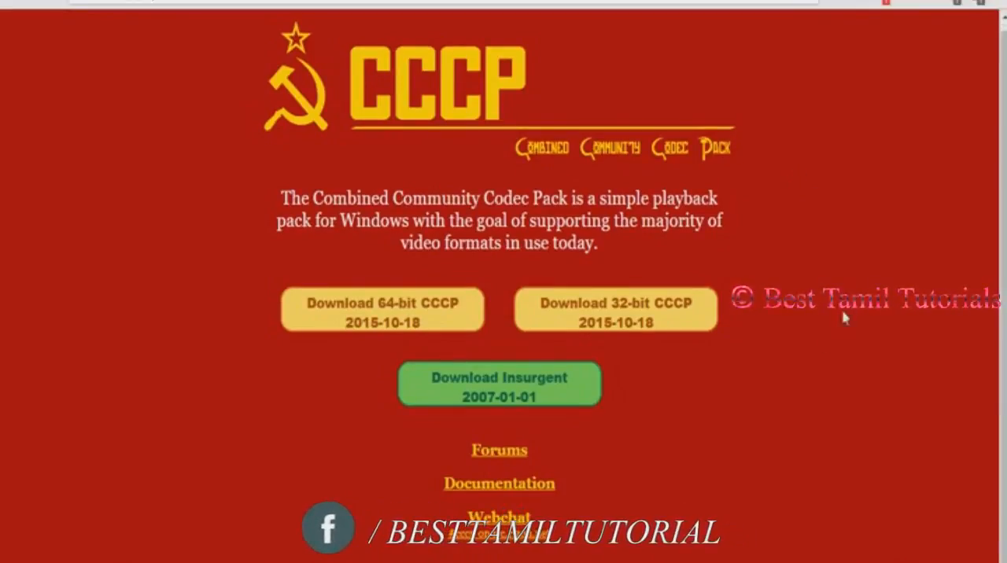
left_click(382, 309)
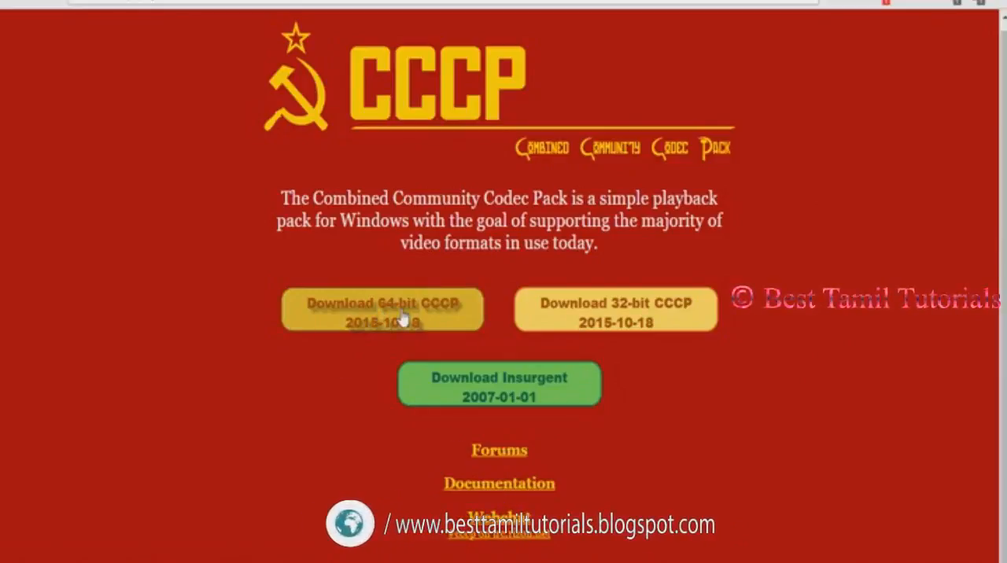
mouse_move(616, 313)
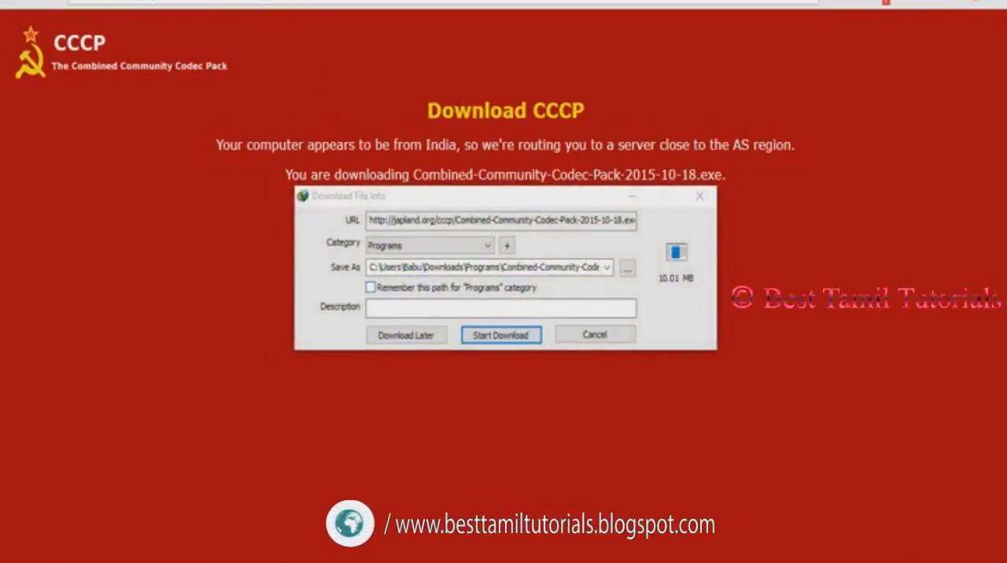
left_click(595, 335)
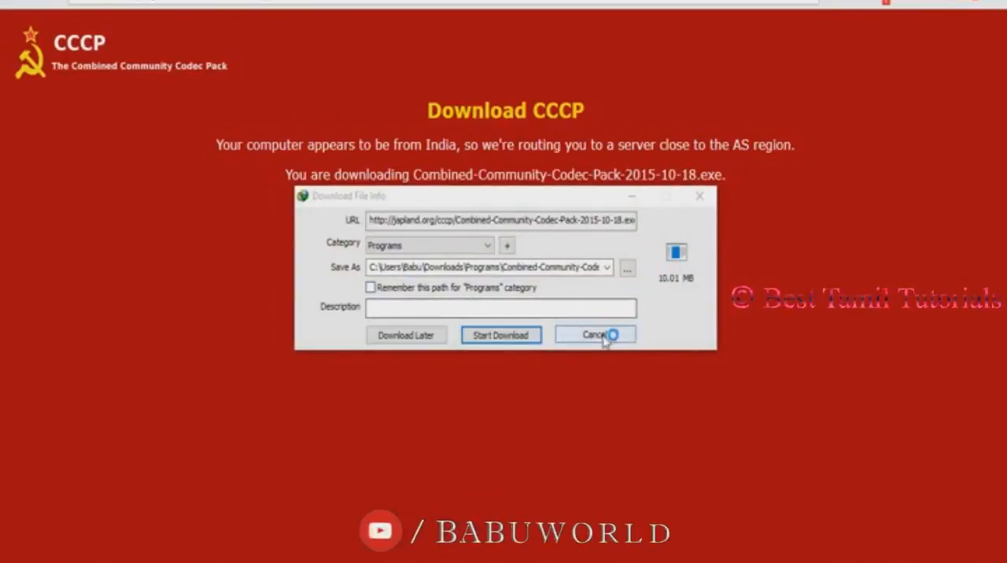
left_click(595, 335)
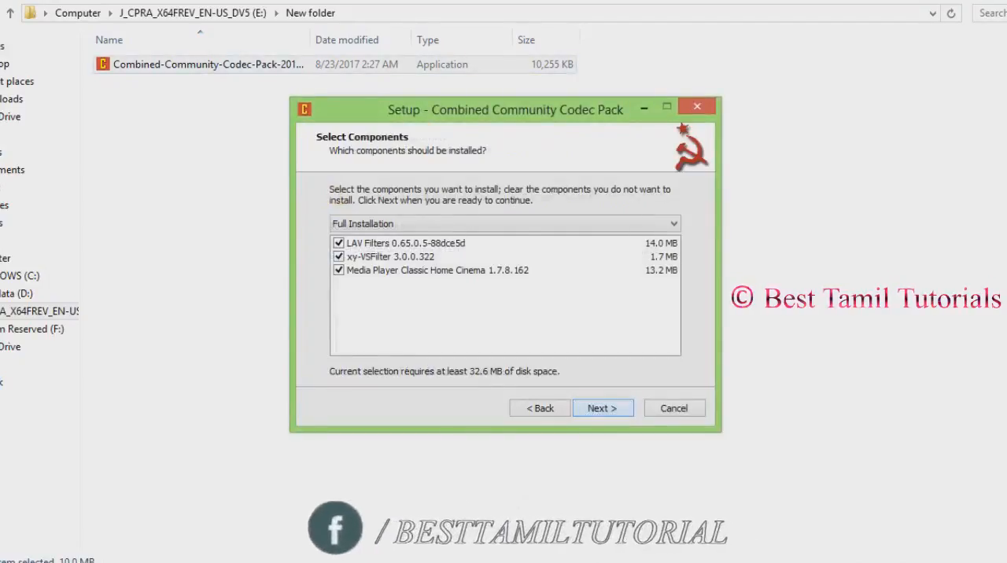
- Finish the Full Installation with default CCCP Settings, then replay the video, which still fails on hev1
left_click(601, 408)
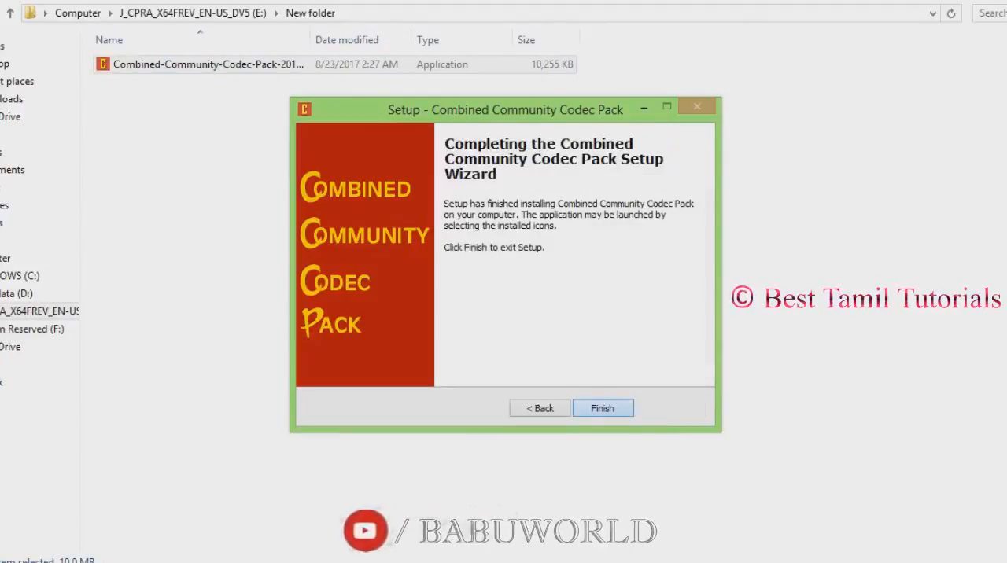
left_click(601, 408)
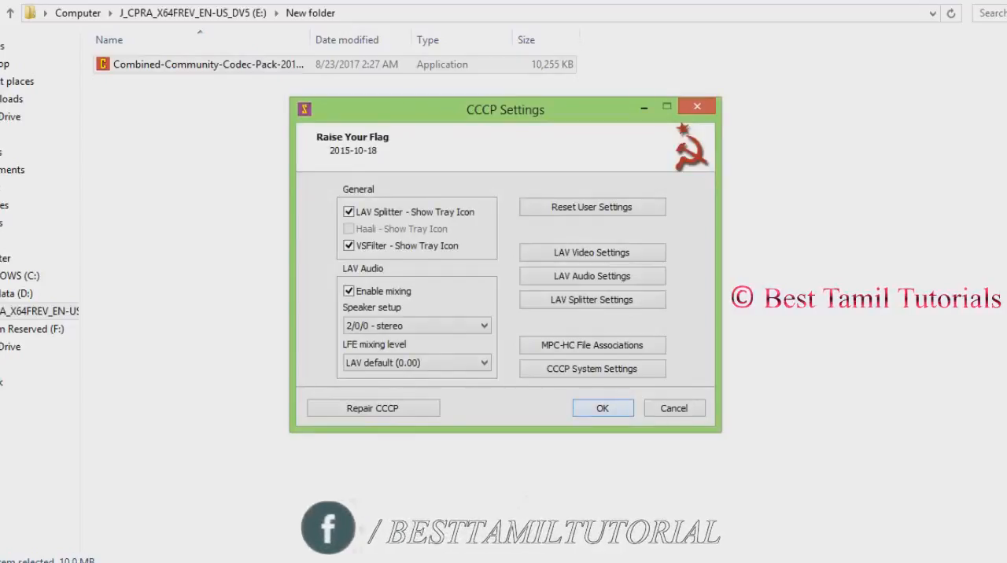
left_click(601, 408)
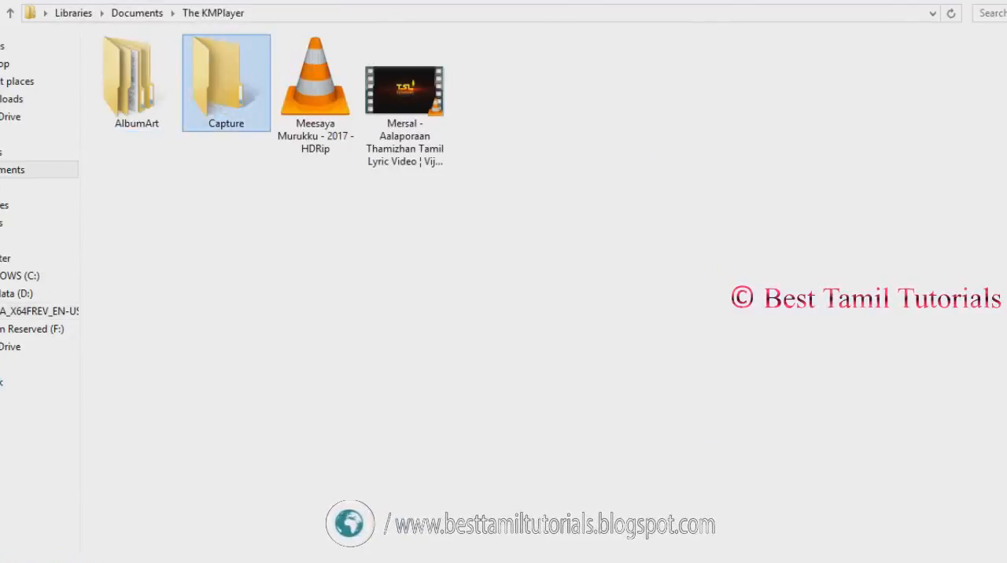
double_click(403, 88)
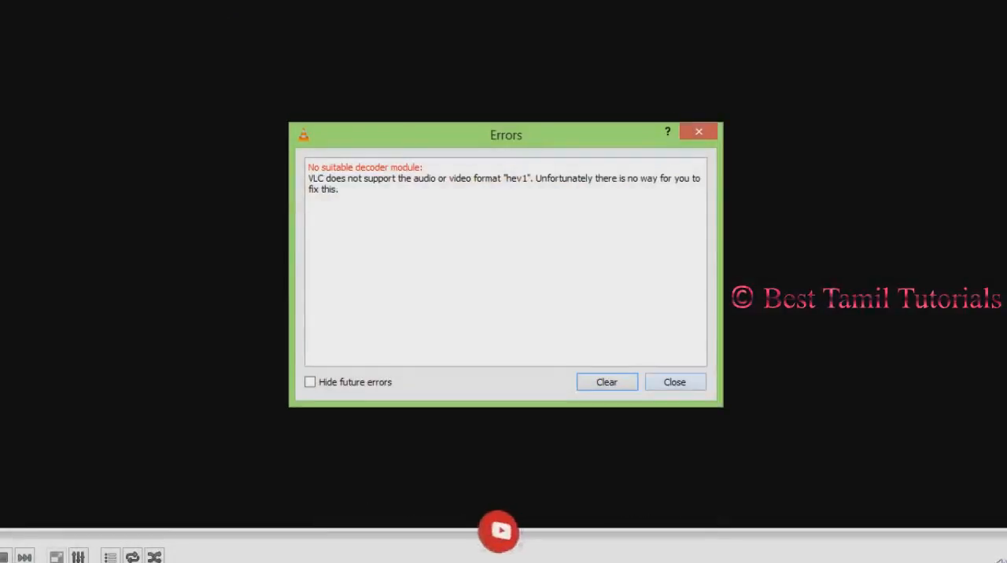